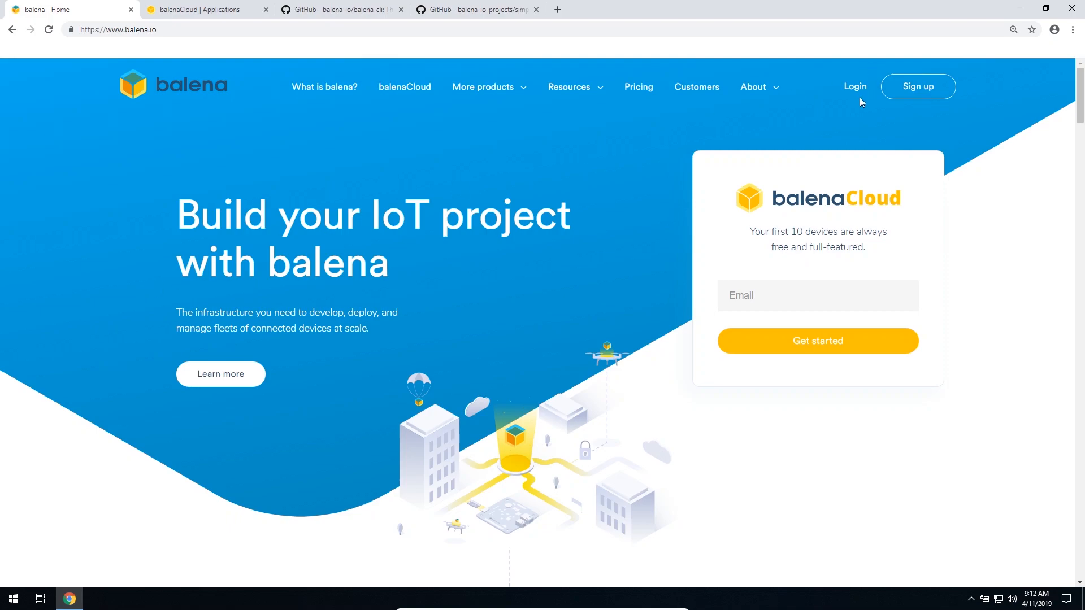
{"action": "mouse_move", "coordinate": [855, 92]}
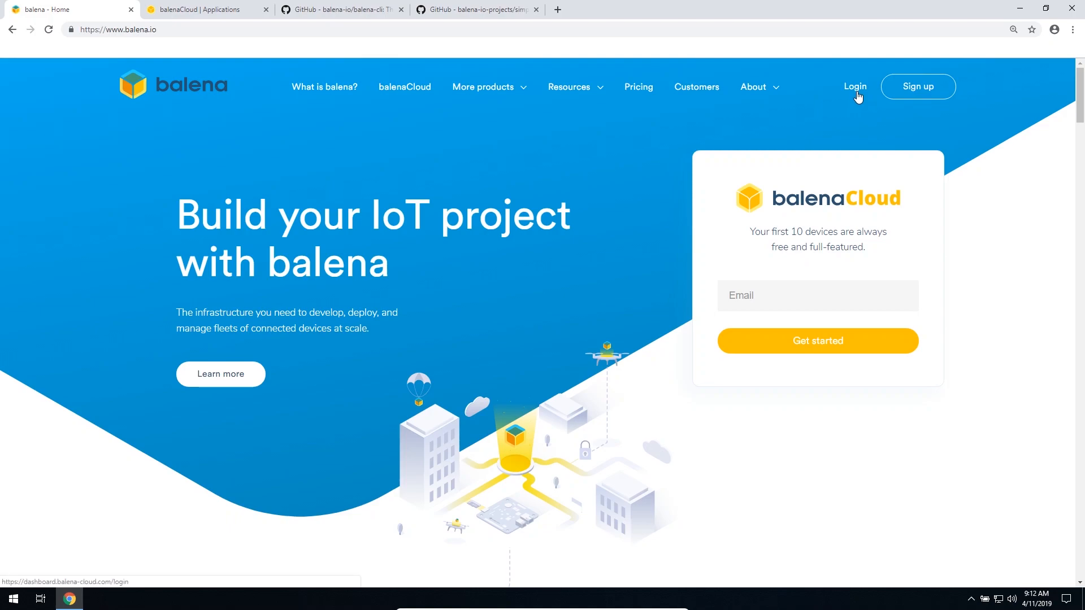
Sign in to balenaCloud from balena.io to reach the Applications dashboard.
{"action": "left_click", "coordinate": [854, 86]}
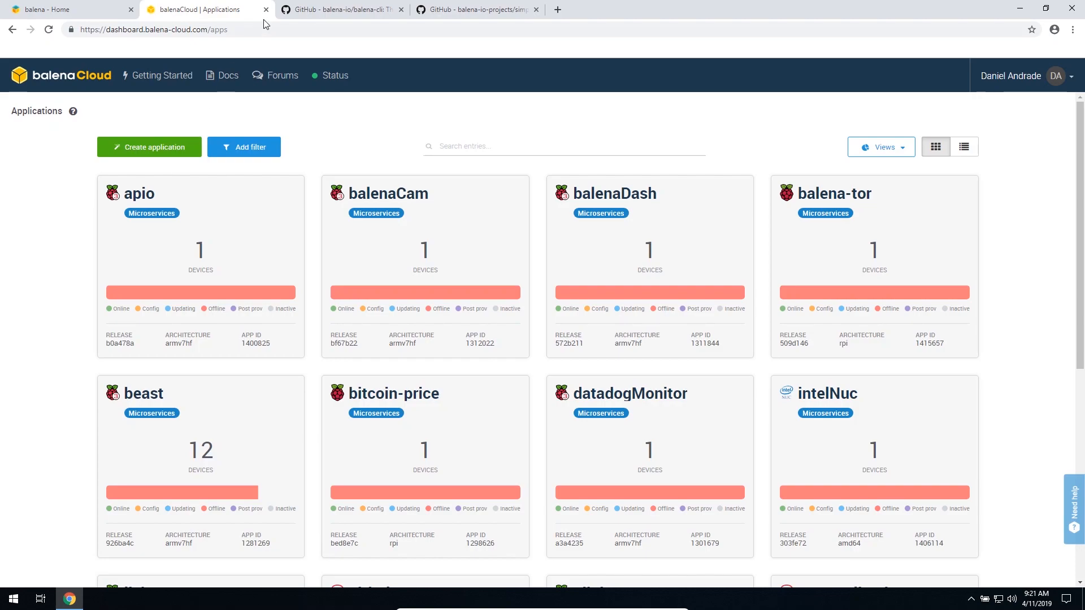
Download balena-cli-v10.0.0-win32-x64.zip from the balena-cli GitHub releases page.
{"action": "left_click", "coordinate": [339, 10]}
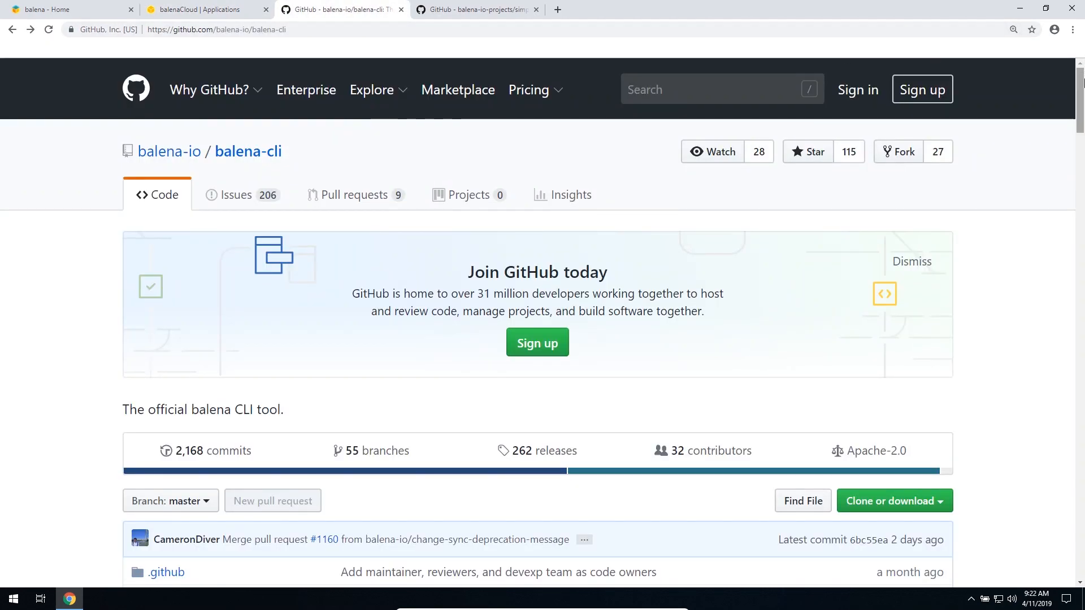
{"action": "scroll", "scroll_direction": "down", "scroll_amount": 3}
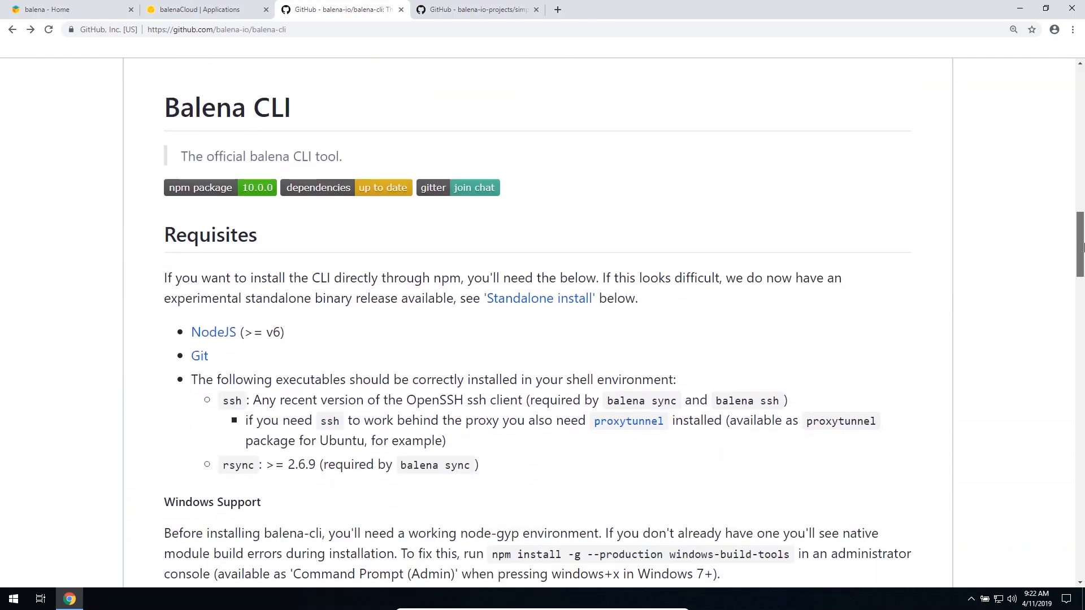
{"action": "scroll", "scroll_direction": "down", "scroll_amount": 3}
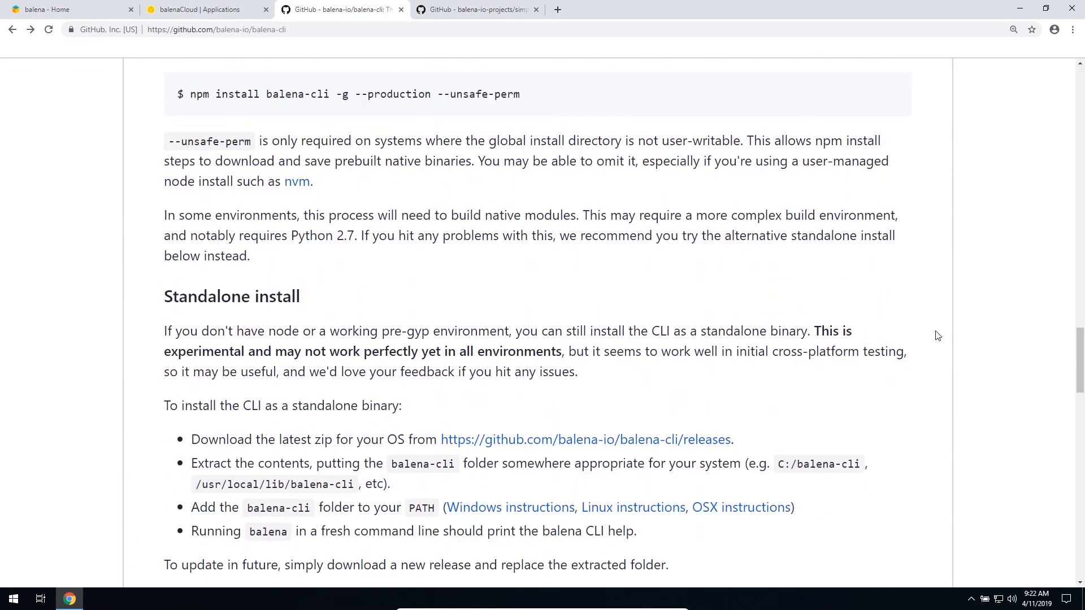
{"action": "mouse_move", "coordinate": [480, 441]}
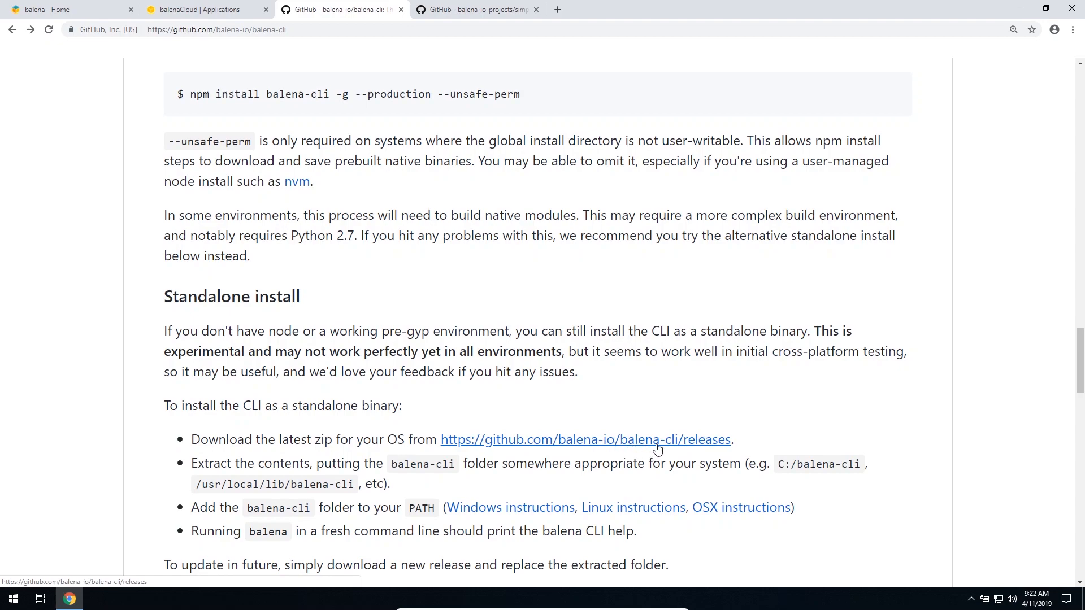
{"action": "left_click", "coordinate": [585, 440]}
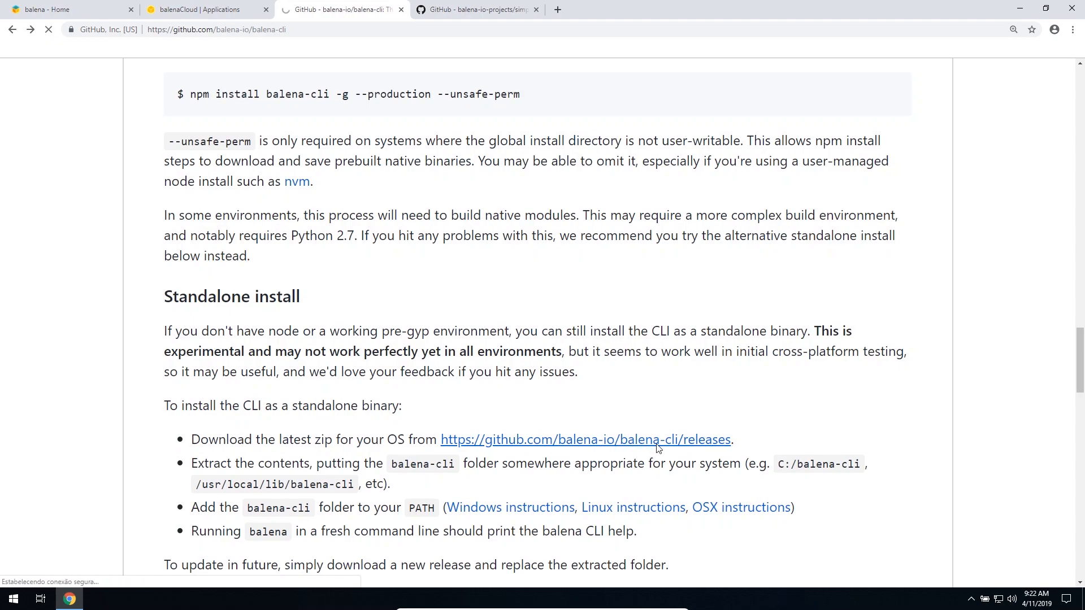
{"action": "left_click", "coordinate": [585, 439]}
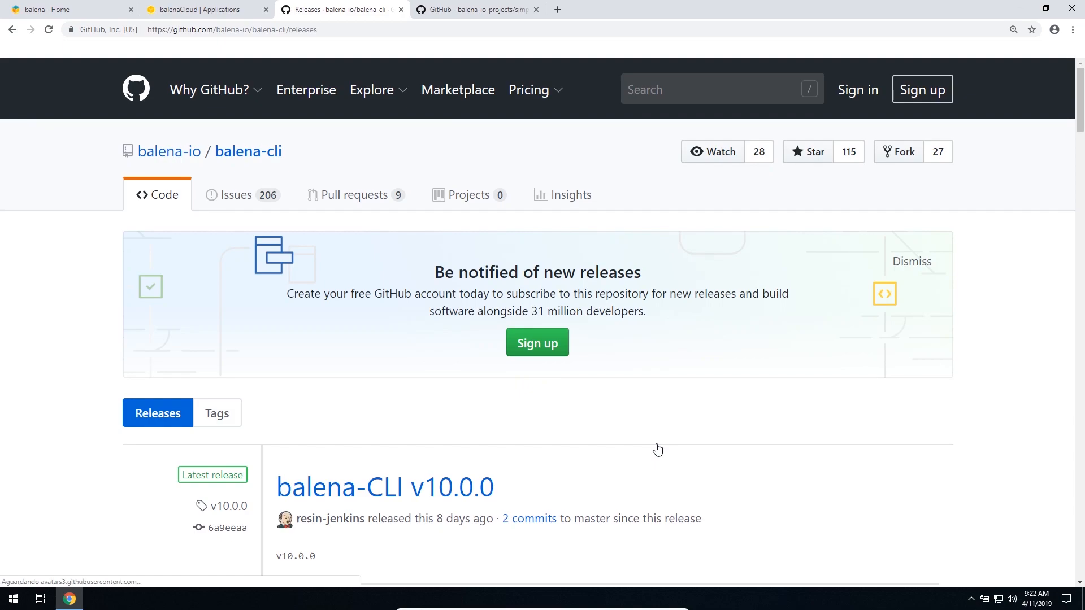
{"action": "scroll", "scroll_direction": "down", "scroll_amount": 3}
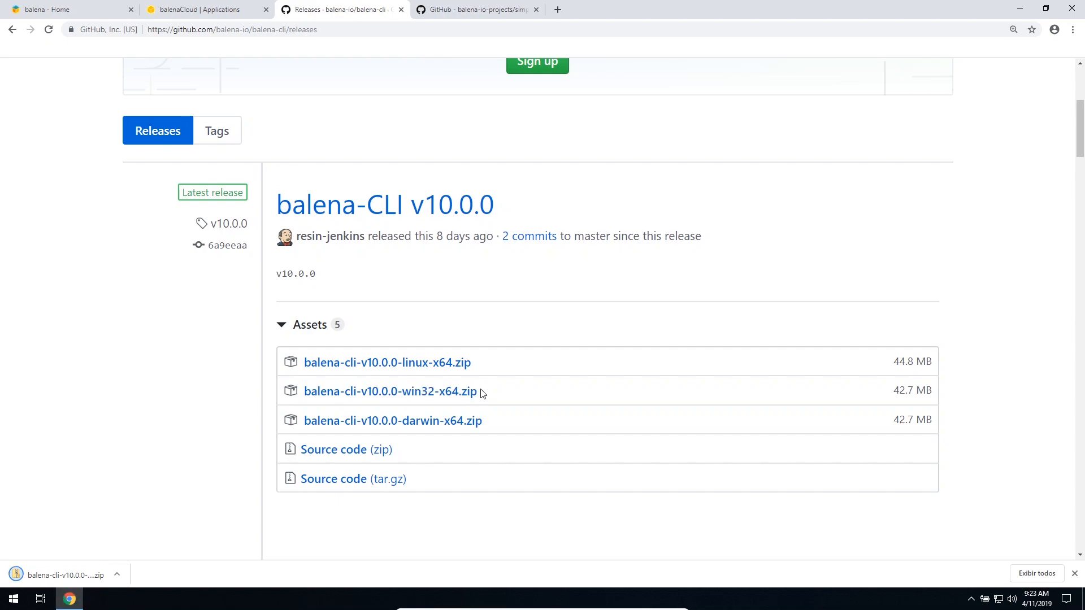
Copy the balena-cli folder out of the downloaded zip and browse to Local Disk (C:).
{"action": "left_click", "coordinate": [96, 598]}
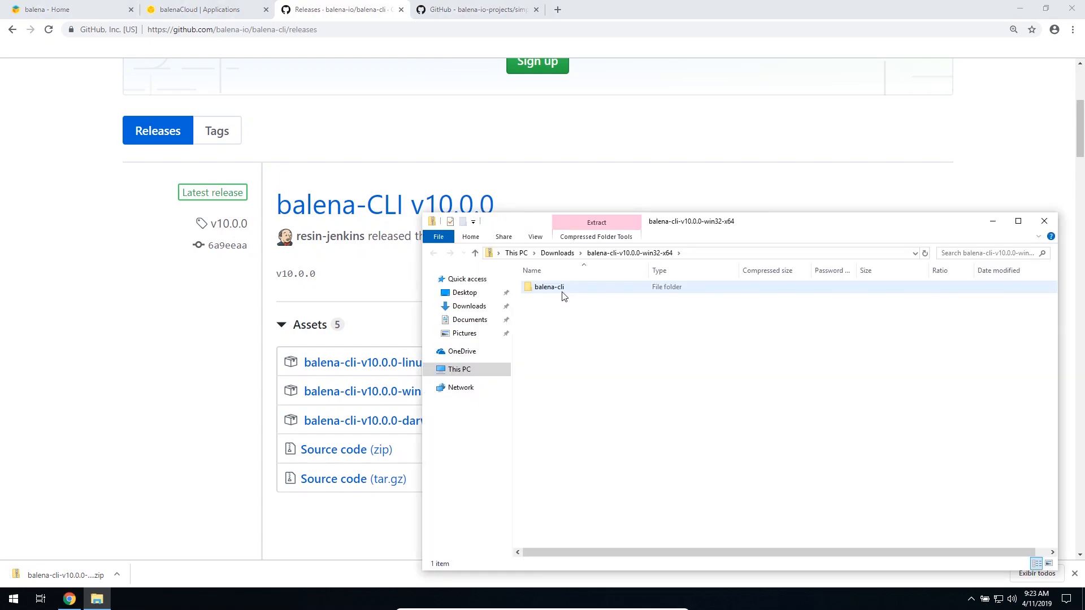
{"action": "left_click", "coordinate": [548, 287]}
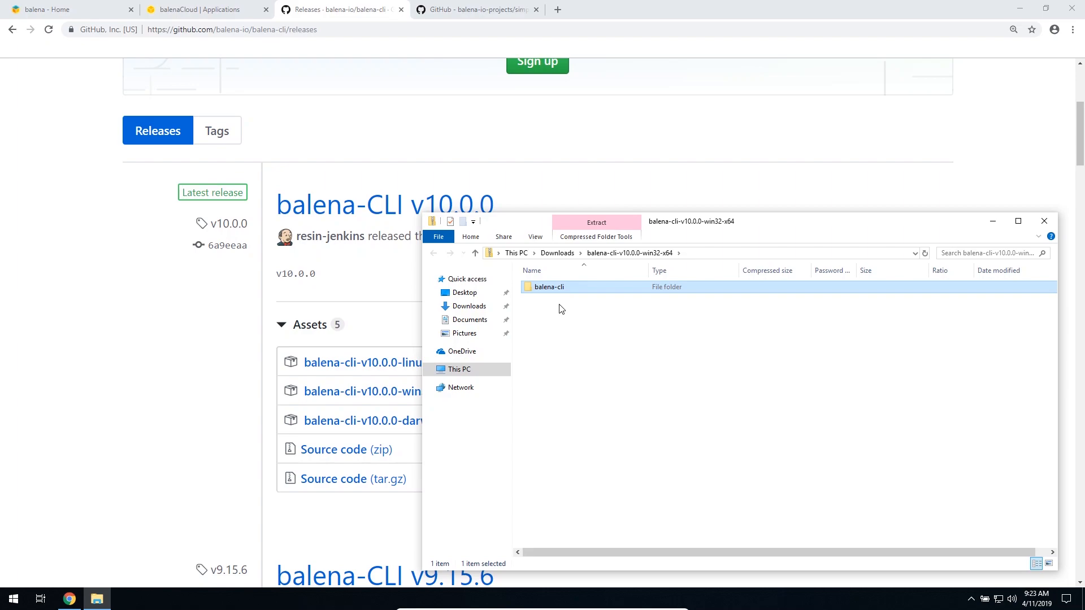
{"action": "right_click", "coordinate": [549, 287]}
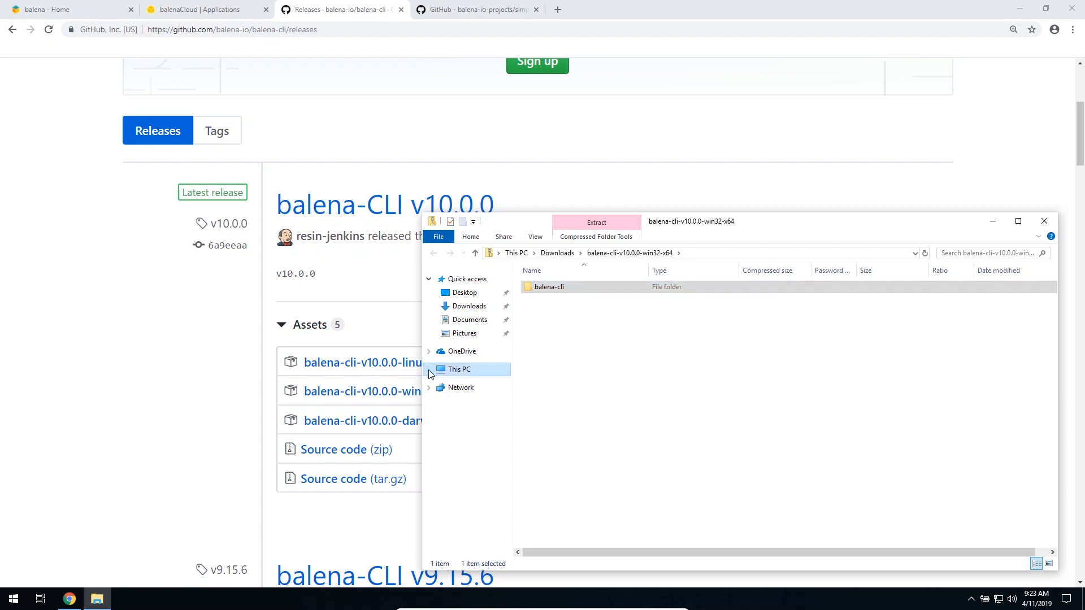
{"action": "left_click", "coordinate": [476, 477]}
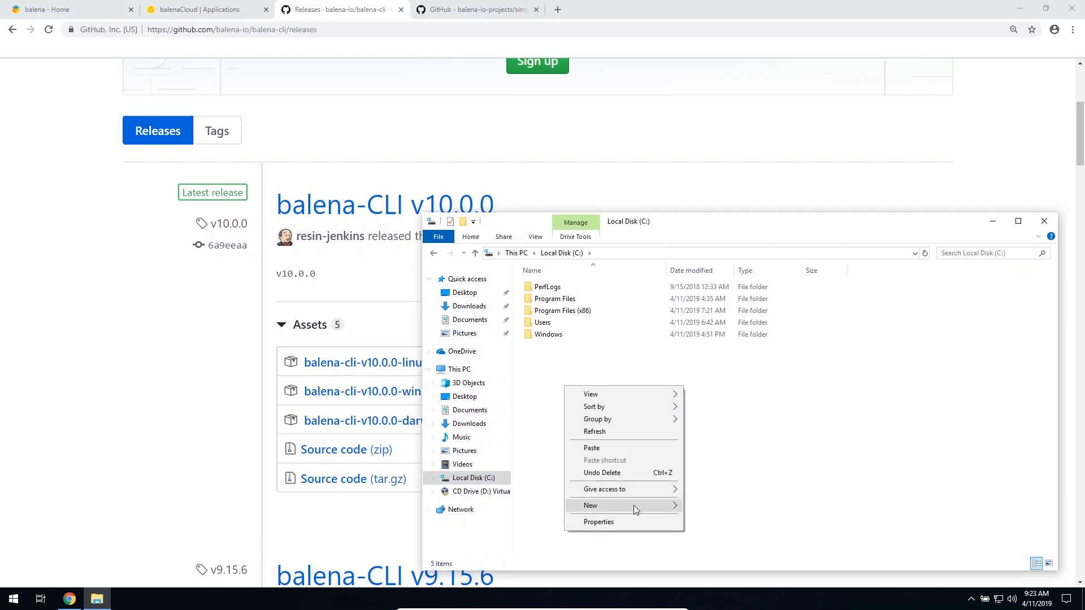
{"action": "mouse_move", "coordinate": [592, 505]}
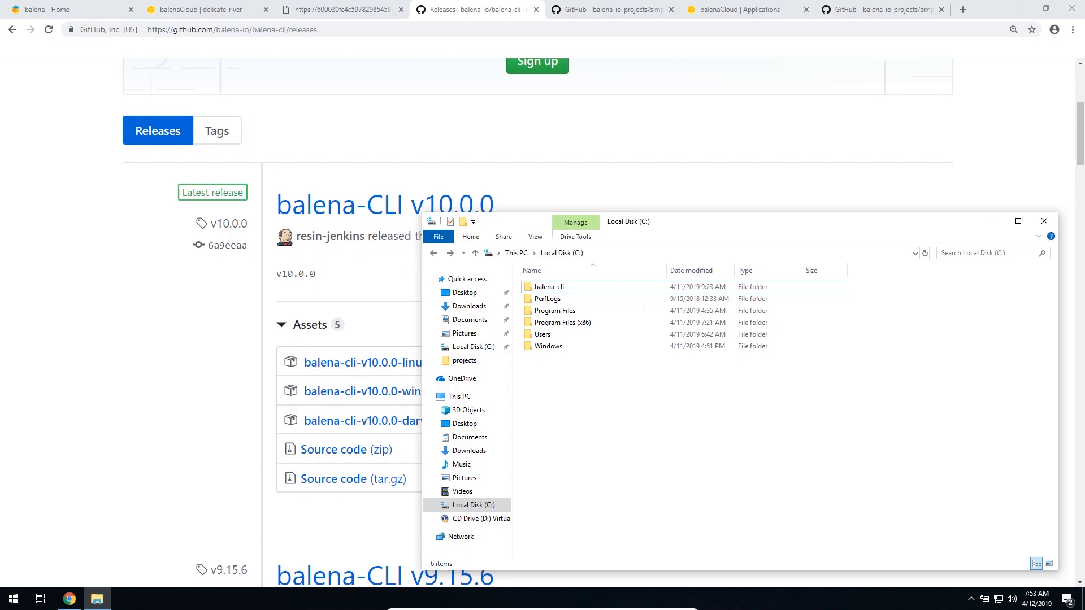
{"action": "mouse_move", "coordinate": [180, 331]}
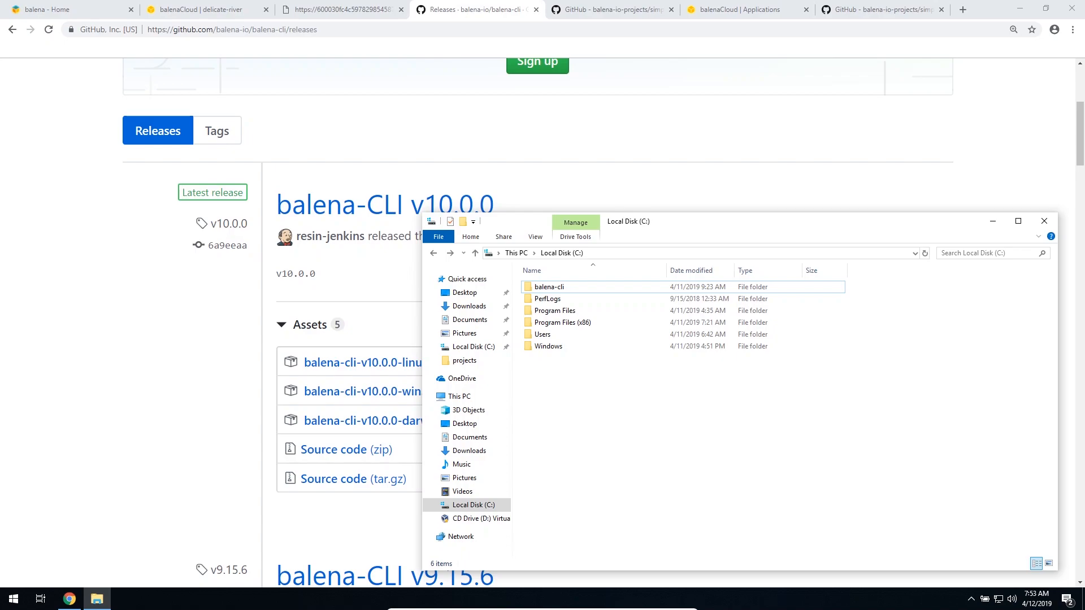
Add C:\balena-cli as a new entry in the system Path variable and confirm.
{"action": "left_click", "coordinate": [12, 599]}
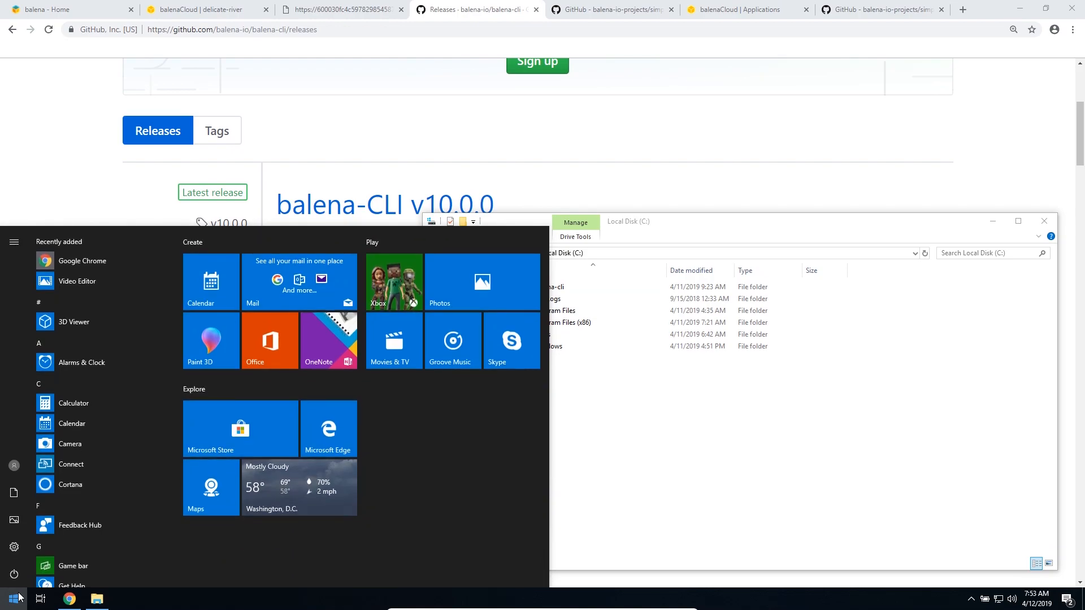
{"action": "type", "text": "env"}
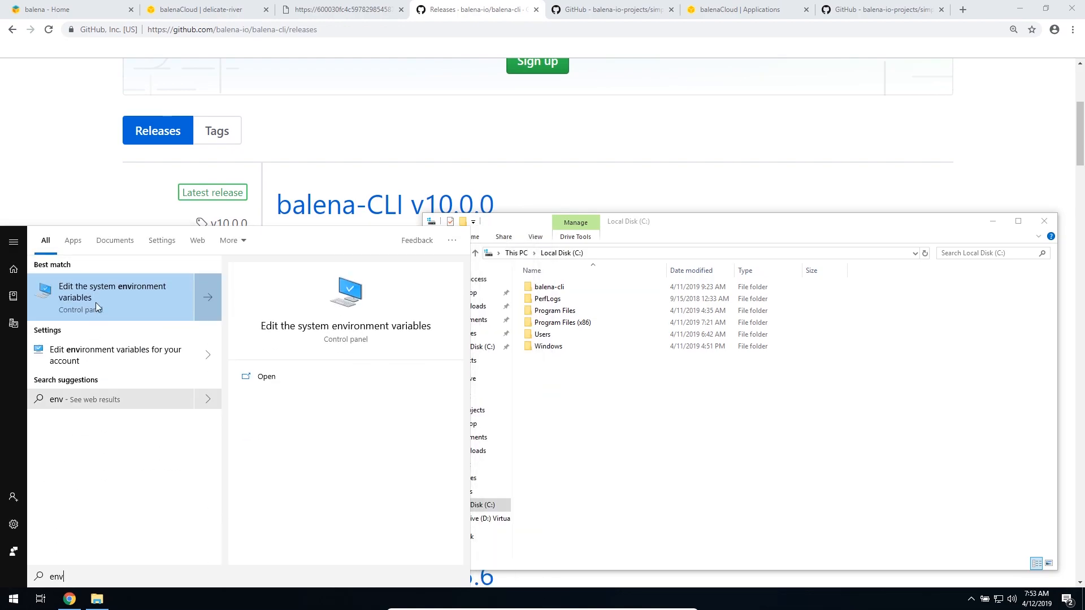
{"action": "left_click", "coordinate": [112, 292]}
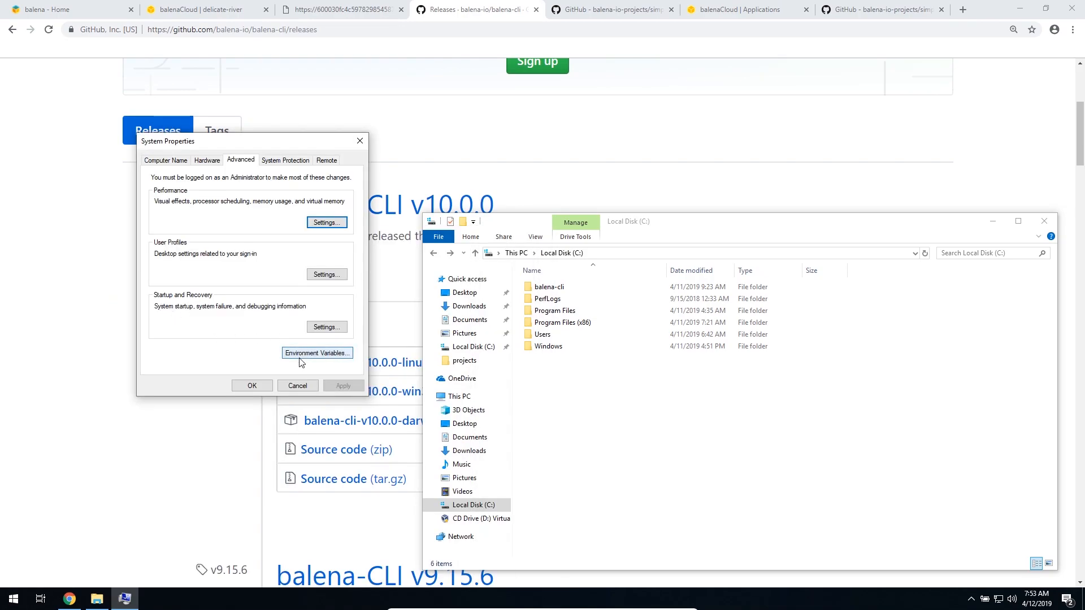
{"action": "left_click", "coordinate": [316, 353]}
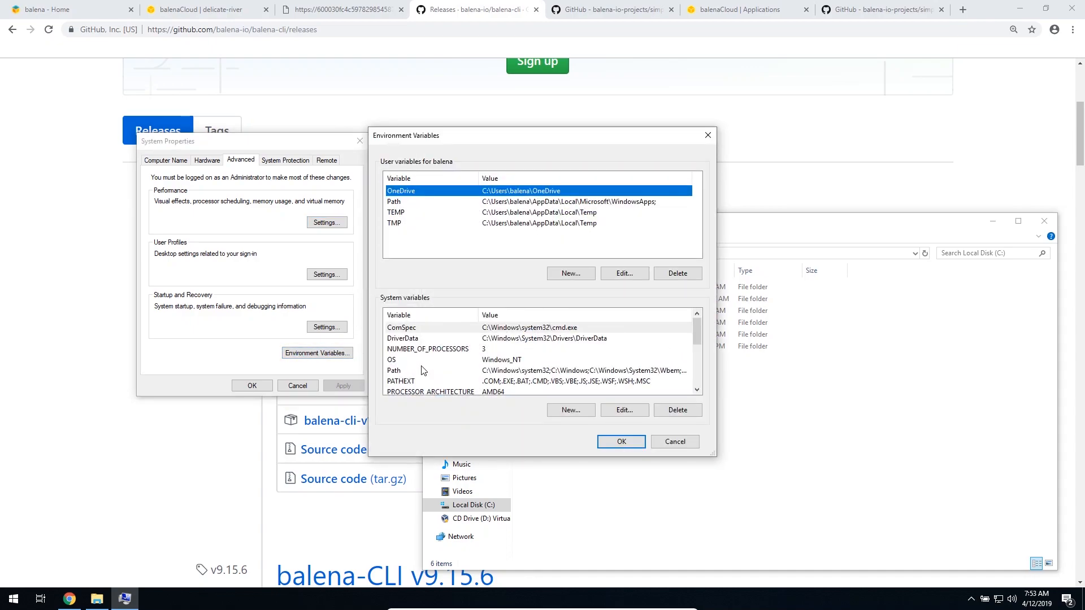
{"action": "left_click", "coordinate": [394, 370]}
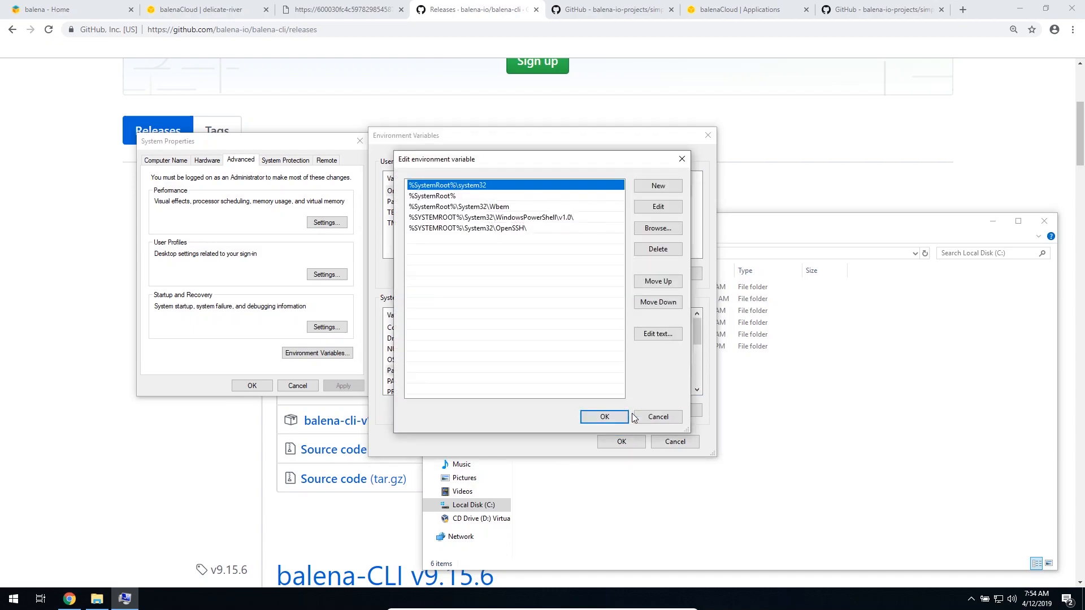
{"action": "left_click", "coordinate": [604, 417]}
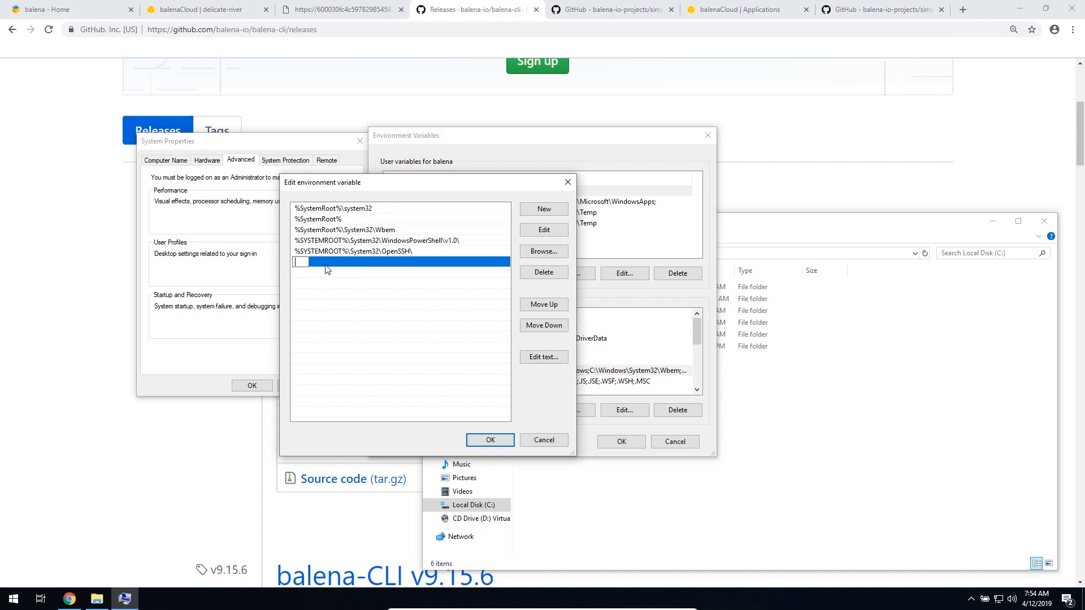
{"action": "type", "text": "C:\\balena"}
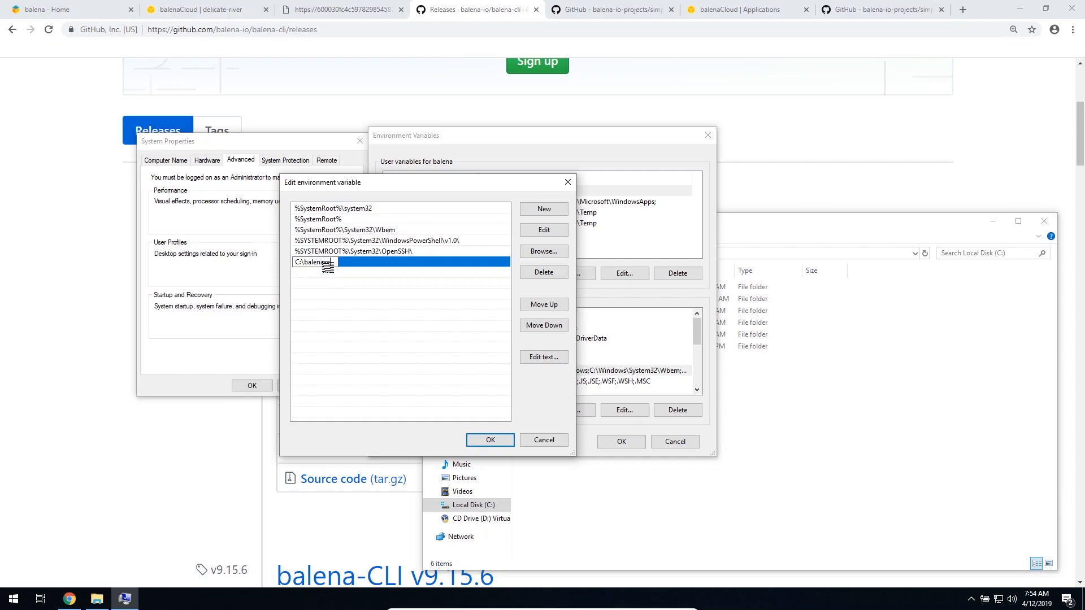
{"action": "left_click", "coordinate": [490, 441]}
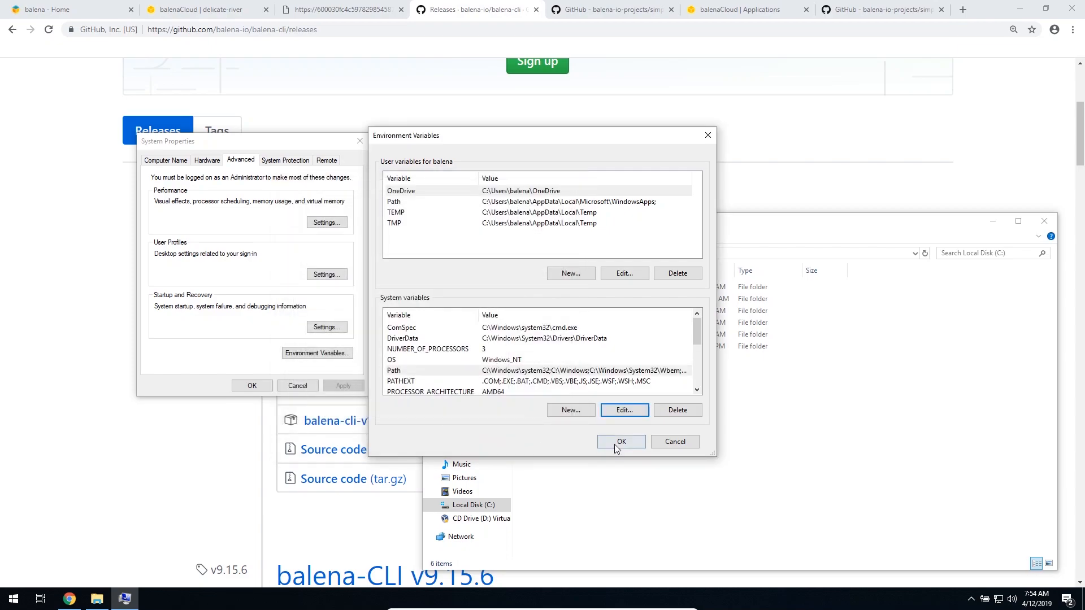
{"action": "left_click", "coordinate": [620, 442]}
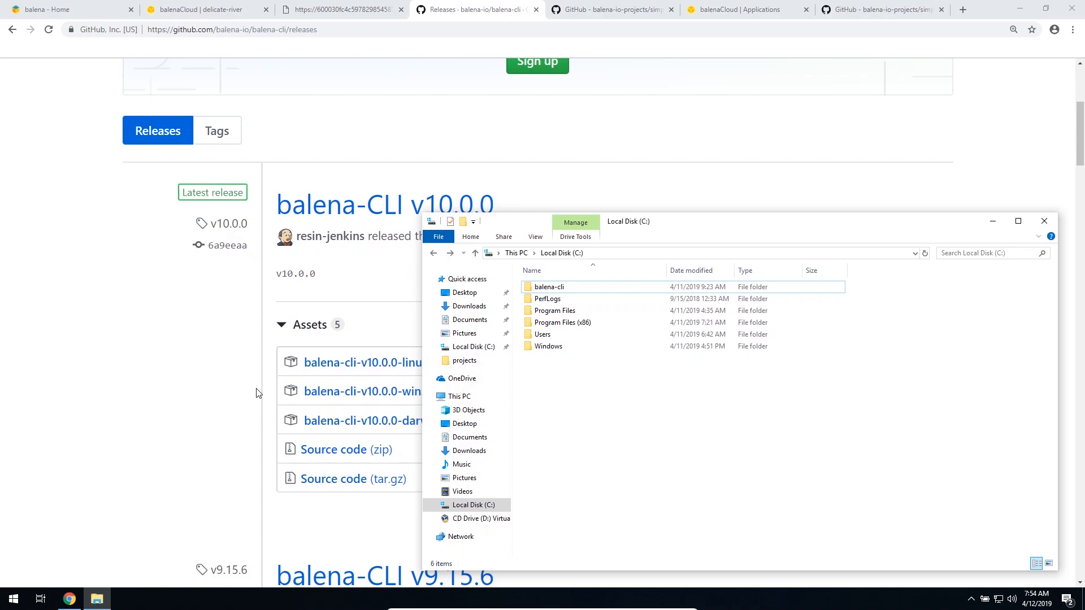
Run balena login in Command Prompt to start web authorization.
{"action": "left_click", "coordinate": [13, 599]}
{"action": "type", "text": "b"}
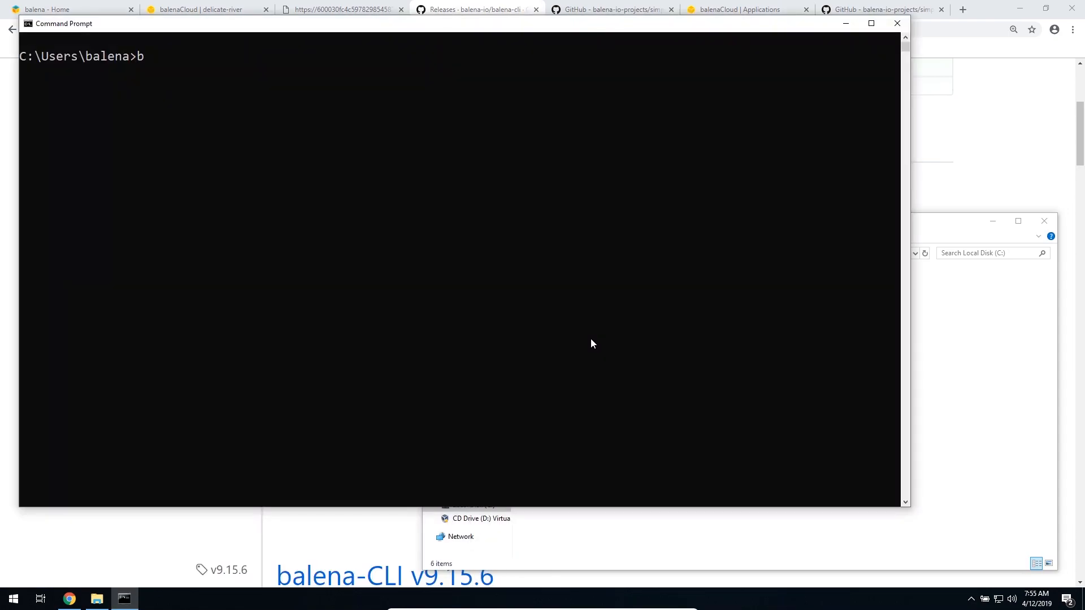
{"action": "type", "text": "alena login"}
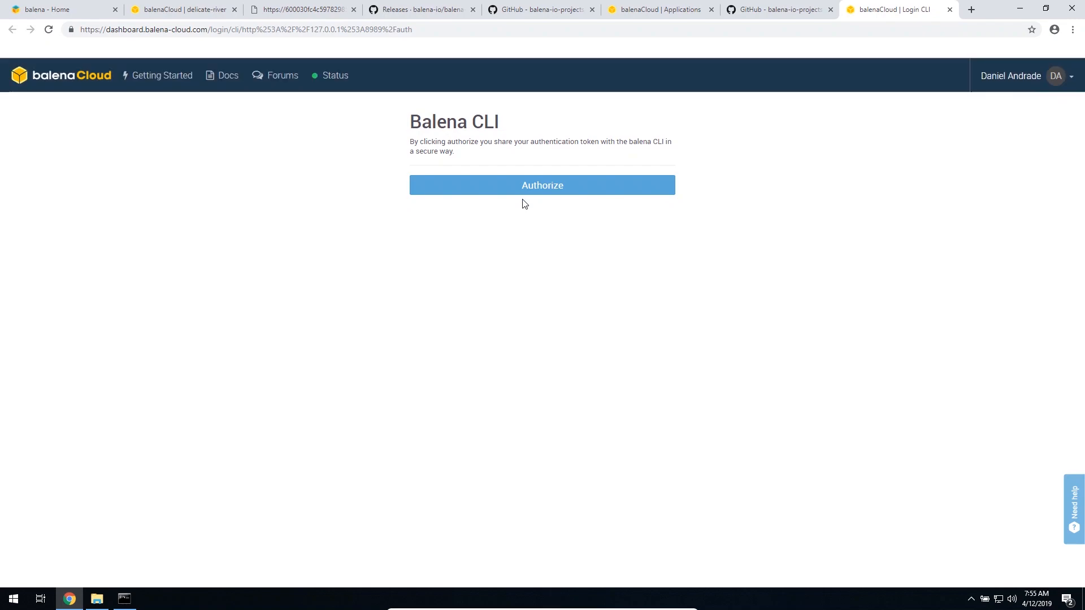
Authorize the CLI login, then open testApplication from the Applications dashboard.
{"action": "left_click", "coordinate": [542, 185]}
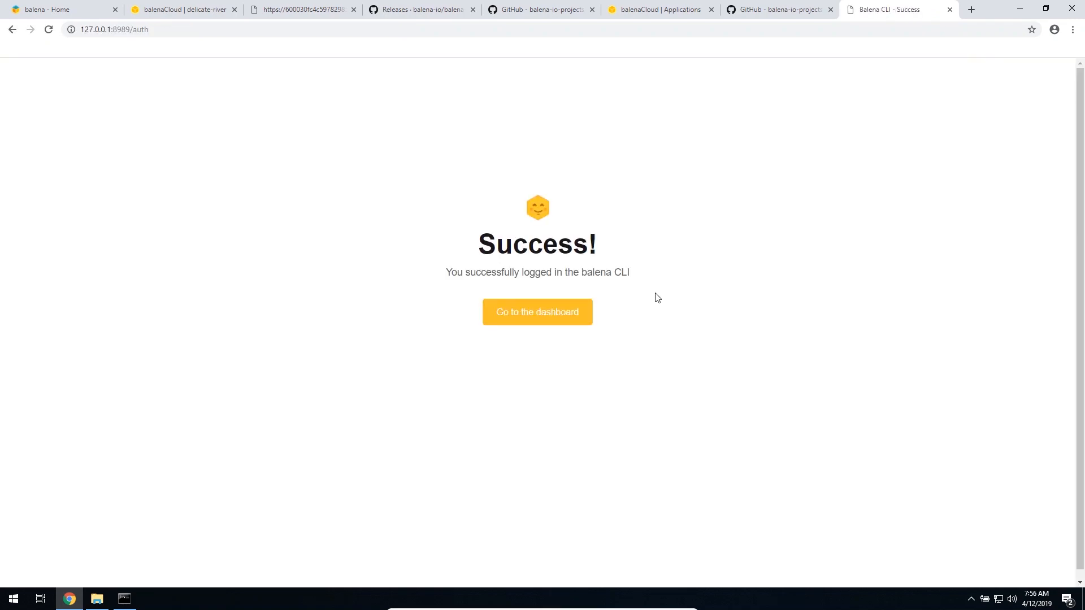
{"action": "left_click", "coordinate": [537, 312]}
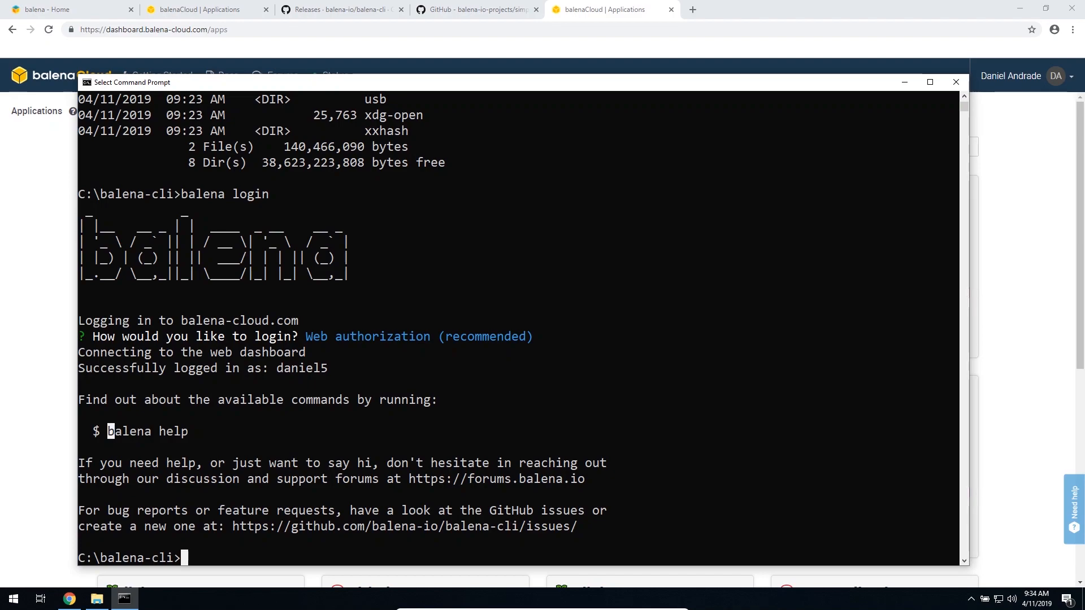
{"action": "left_click", "coordinate": [201, 9]}
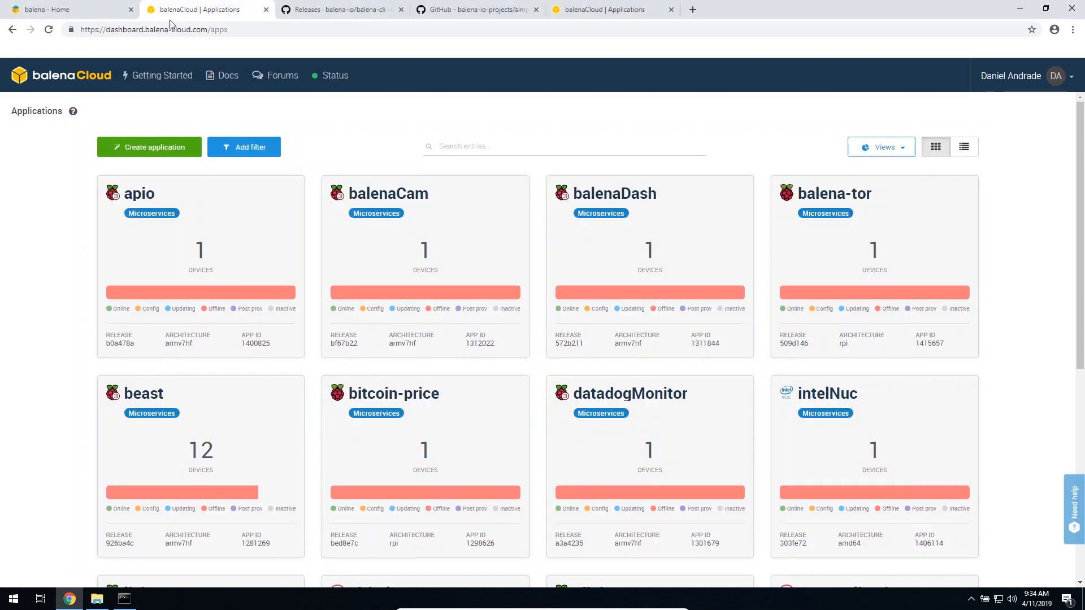
{"action": "scroll", "scroll_direction": "down", "scroll_amount": 3}
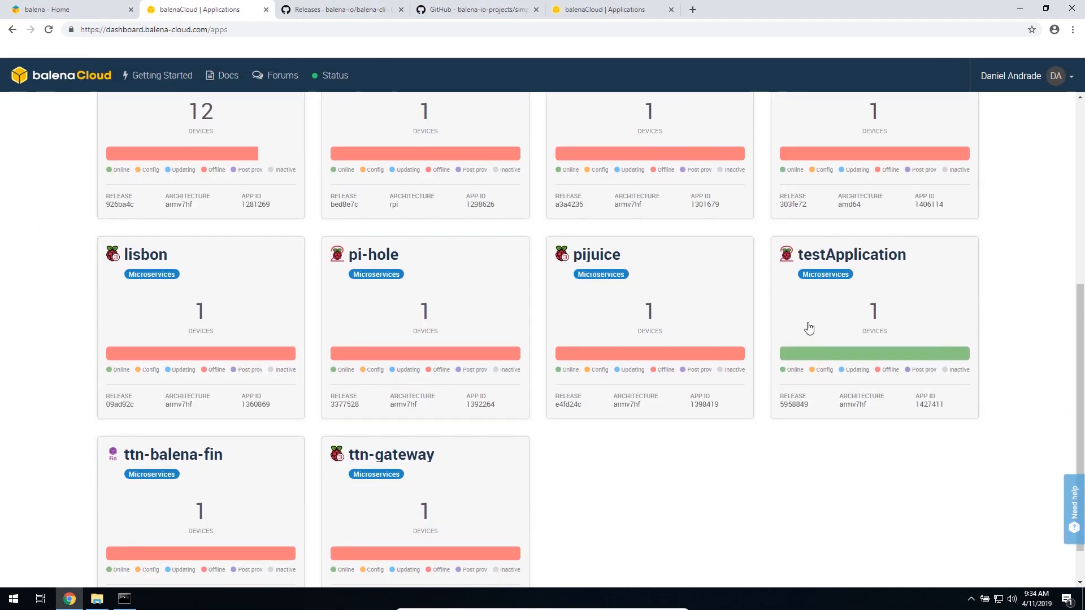
{"action": "left_click", "coordinate": [852, 253]}
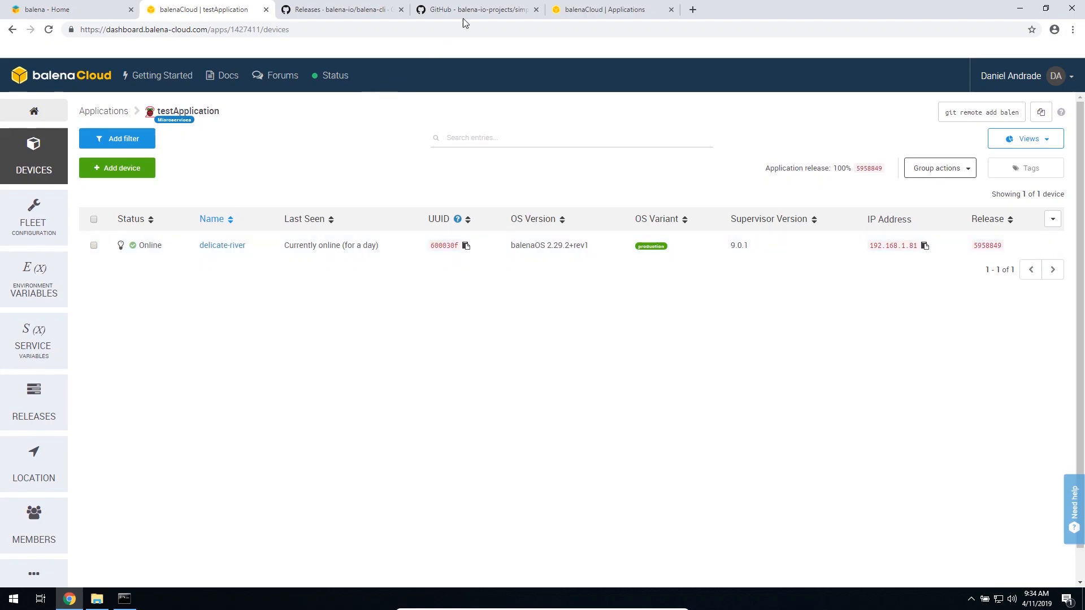
Download the simple-server-python repository as a ZIP from GitHub.
{"action": "left_click", "coordinate": [476, 9]}
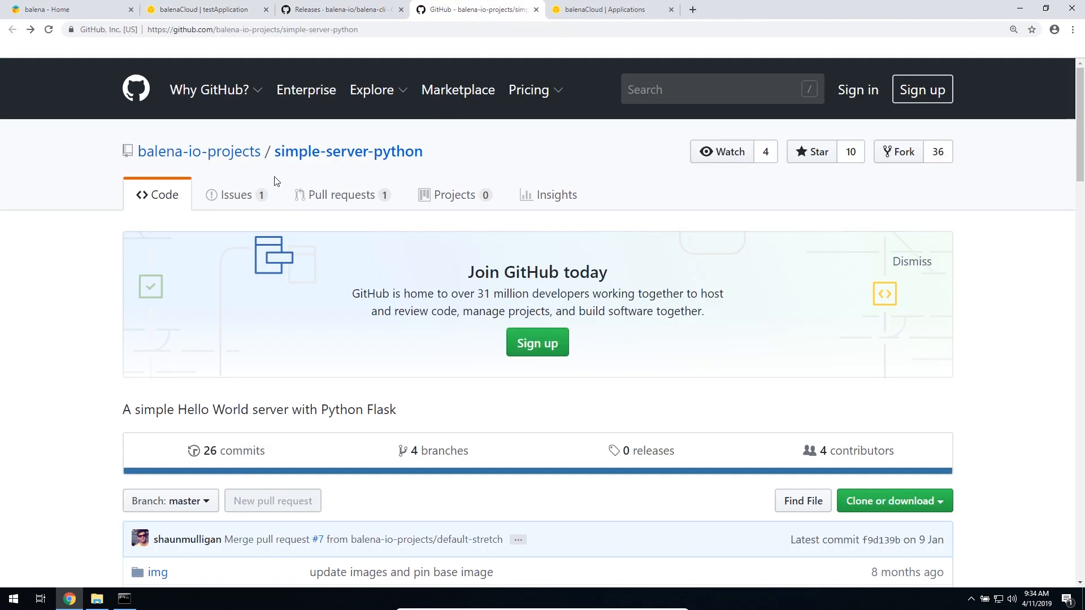
{"action": "scroll", "scroll_direction": "down", "scroll_amount": 3}
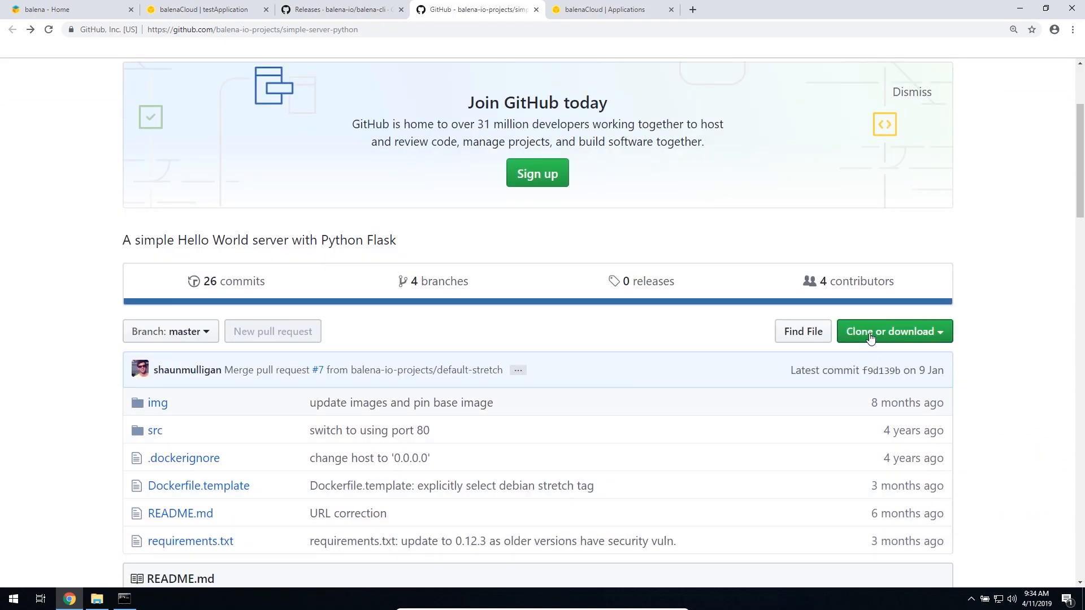
{"action": "left_click", "coordinate": [893, 332]}
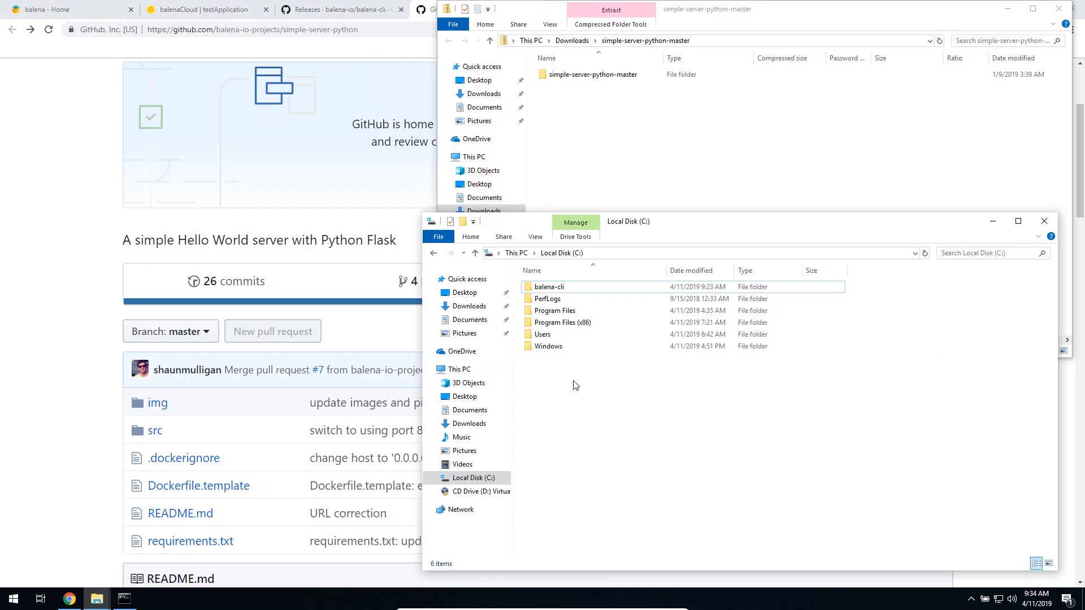
Create a new projects folder in the C drive root.
{"action": "right_click", "coordinate": [574, 385]}
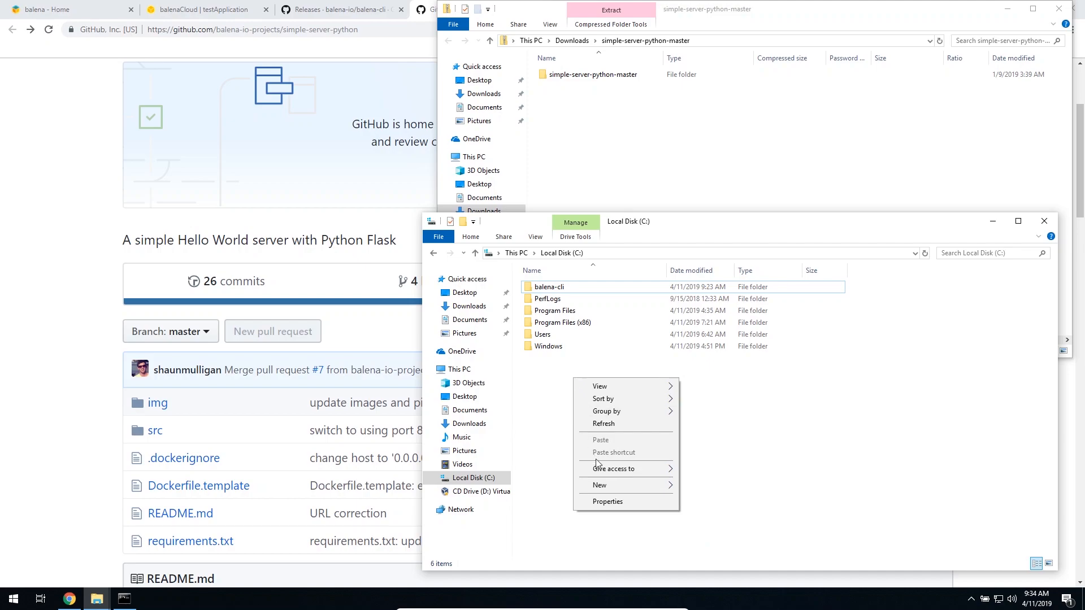
{"action": "mouse_move", "coordinate": [607, 485]}
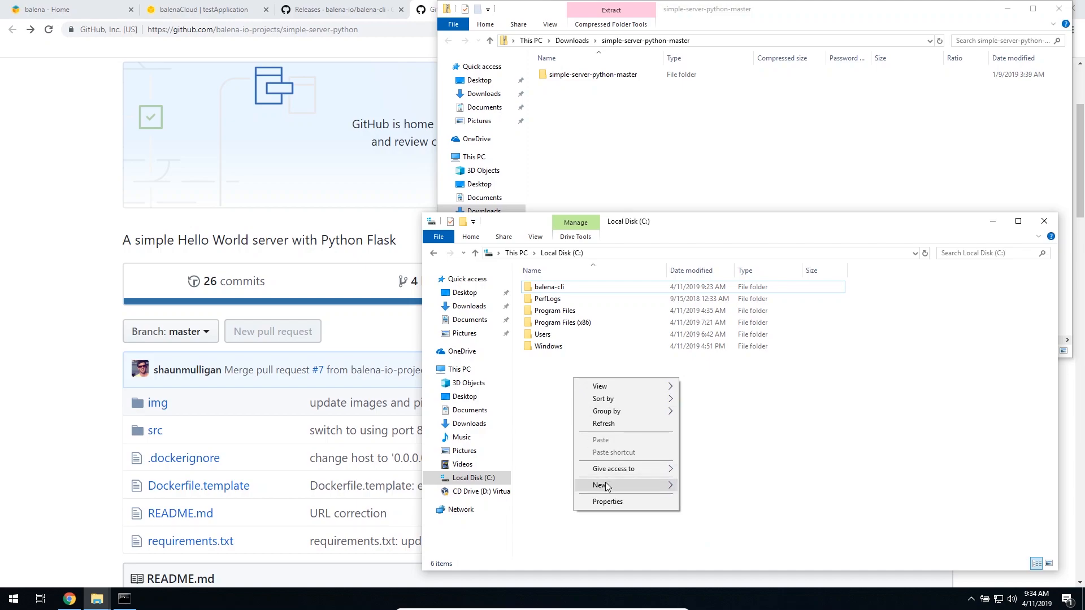
{"action": "left_click", "coordinate": [599, 485]}
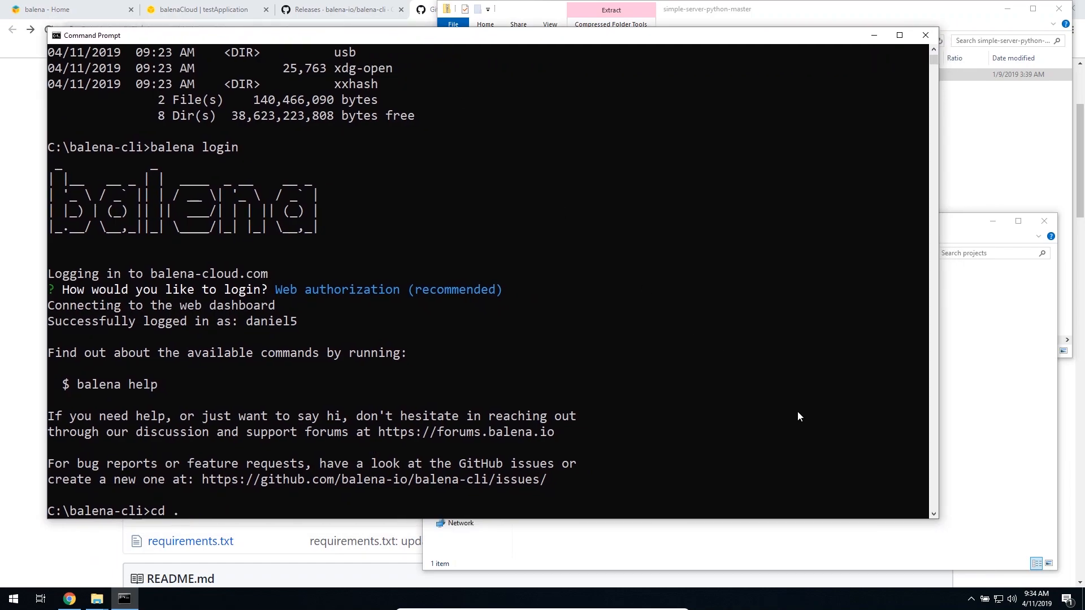
Move into projects\simple-server-python-master and list its files with dir.
{"action": "type", "text": "../projects"}
{"action": "type", "text": "dir"}
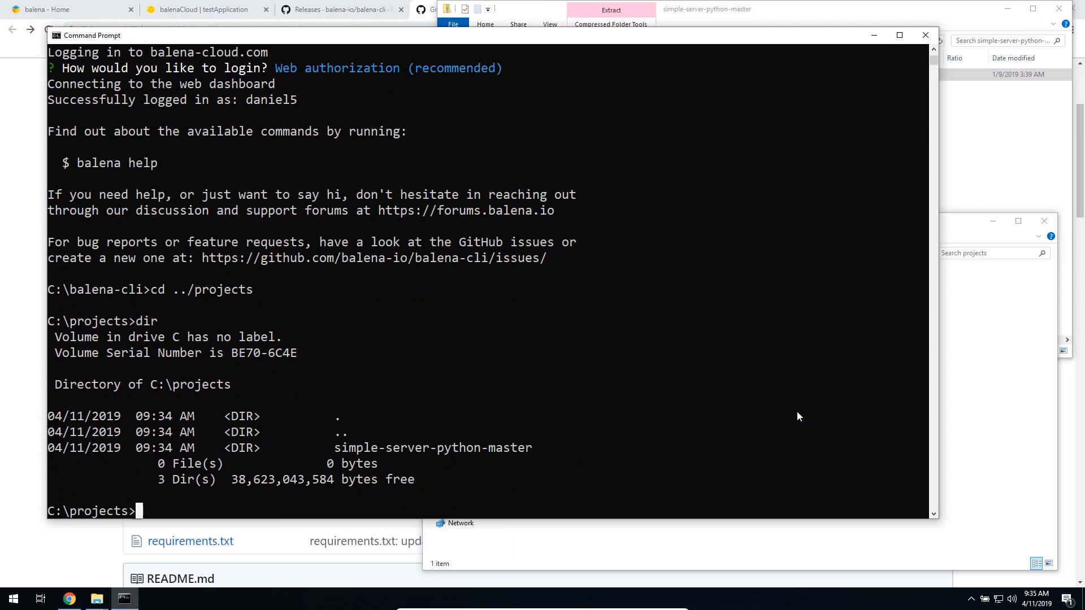
{"action": "type", "text": "cd"}
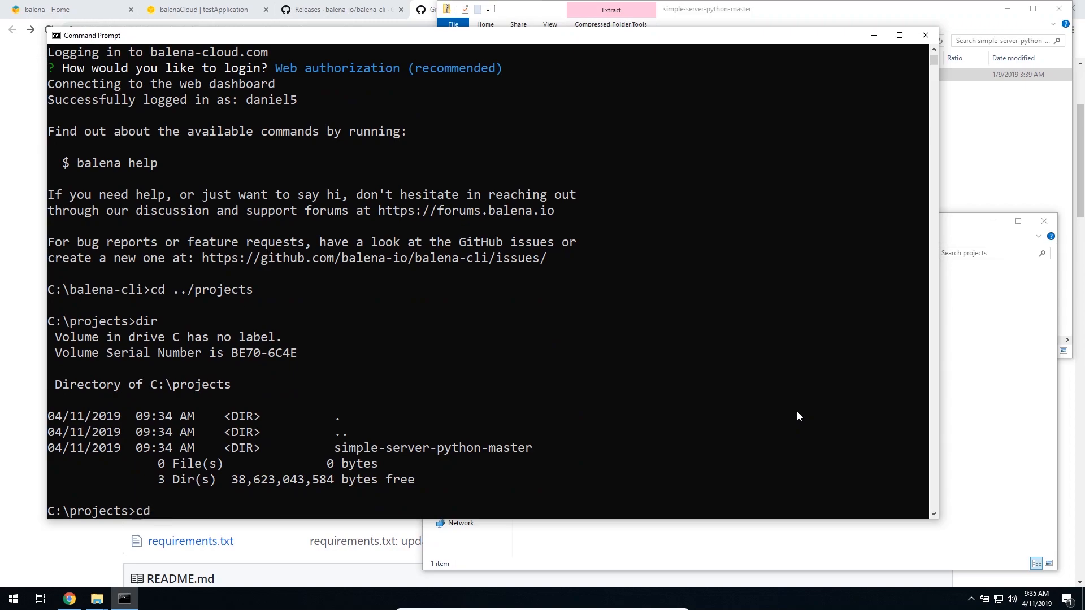
{"action": "type", "text": "simple-server-python-master"}
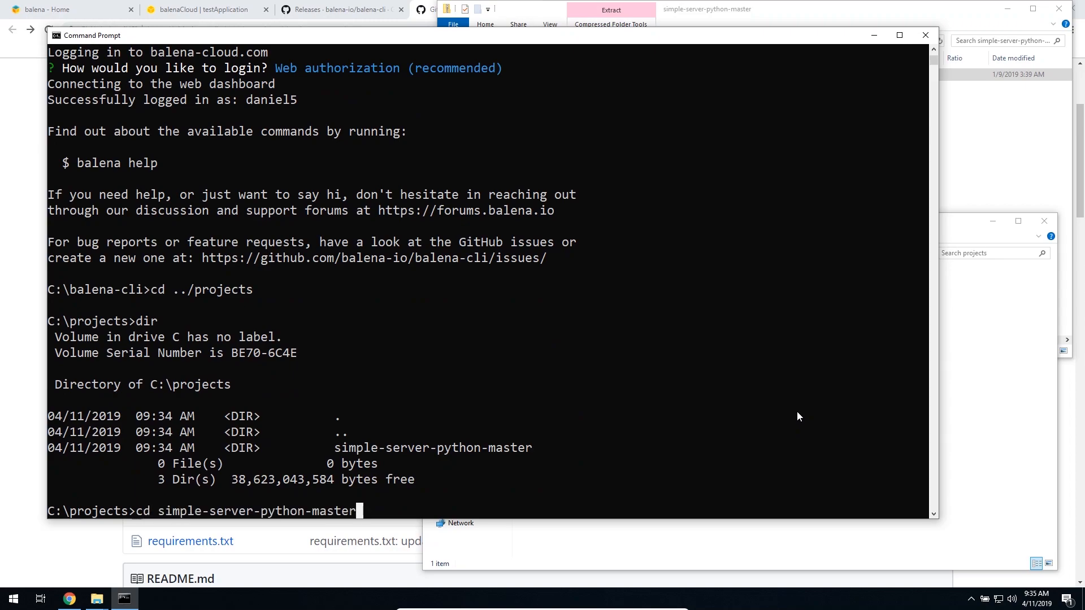
{"action": "type", "text": "dir"}
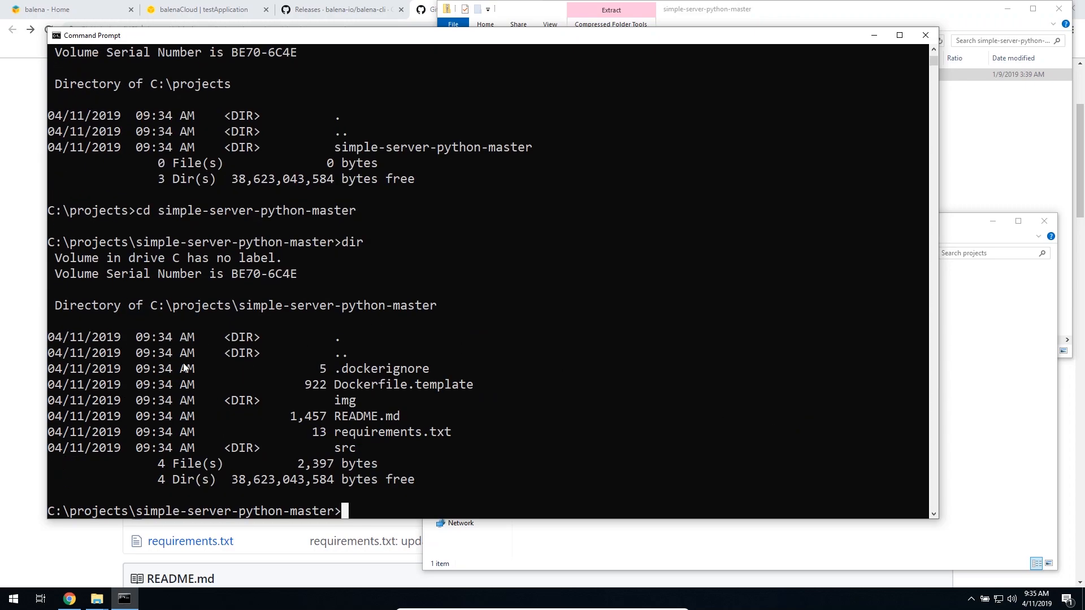
{"action": "double_click", "coordinate": [404, 385]}
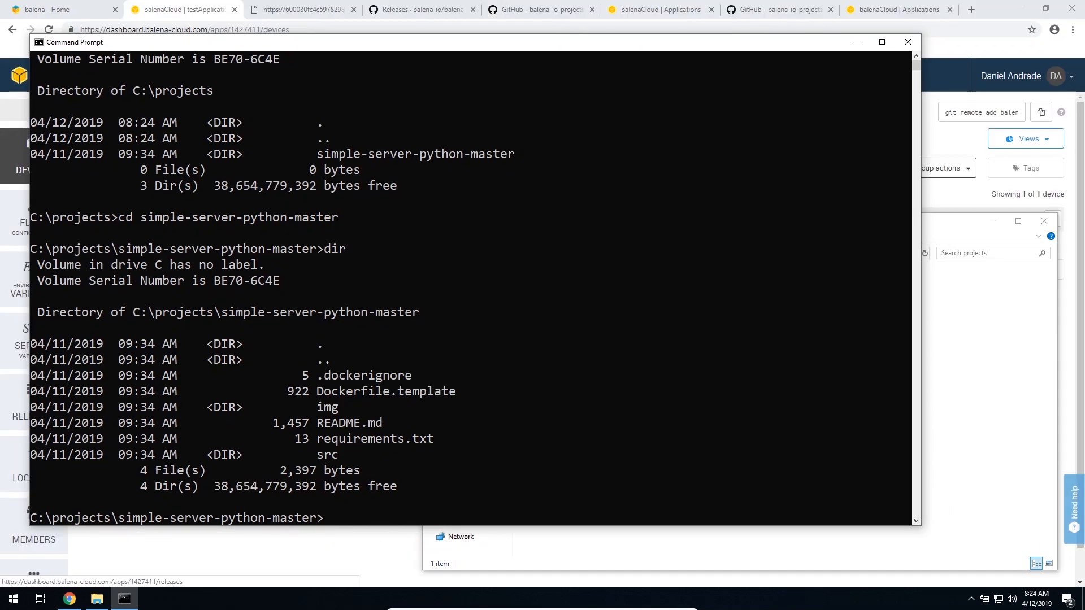
Type the command balena push testApplication.
{"action": "type", "text": "balena push"}
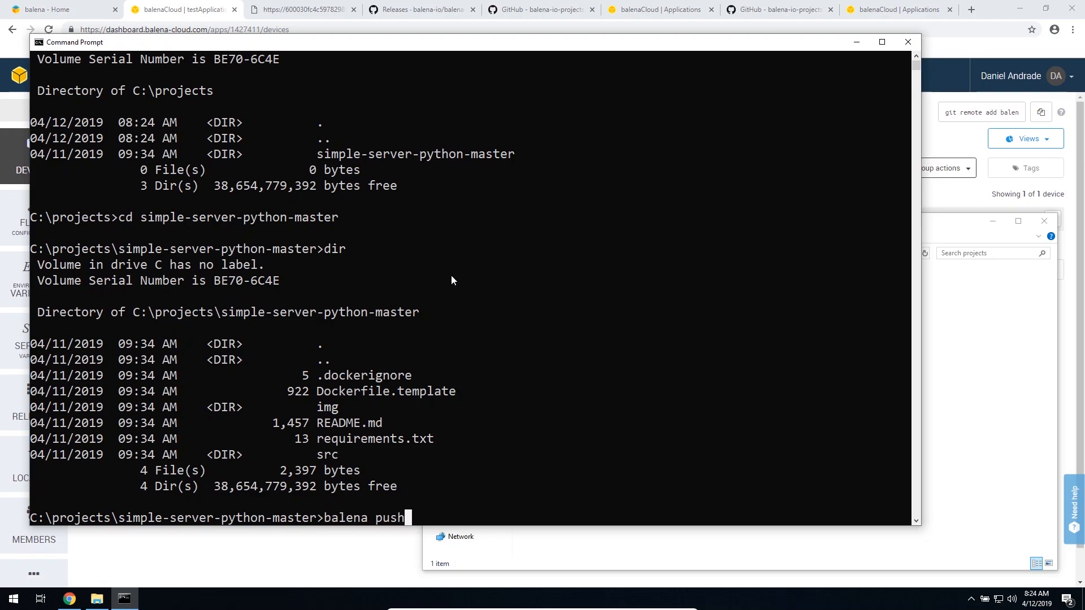
{"action": "mouse_move", "coordinate": [419, 256]}
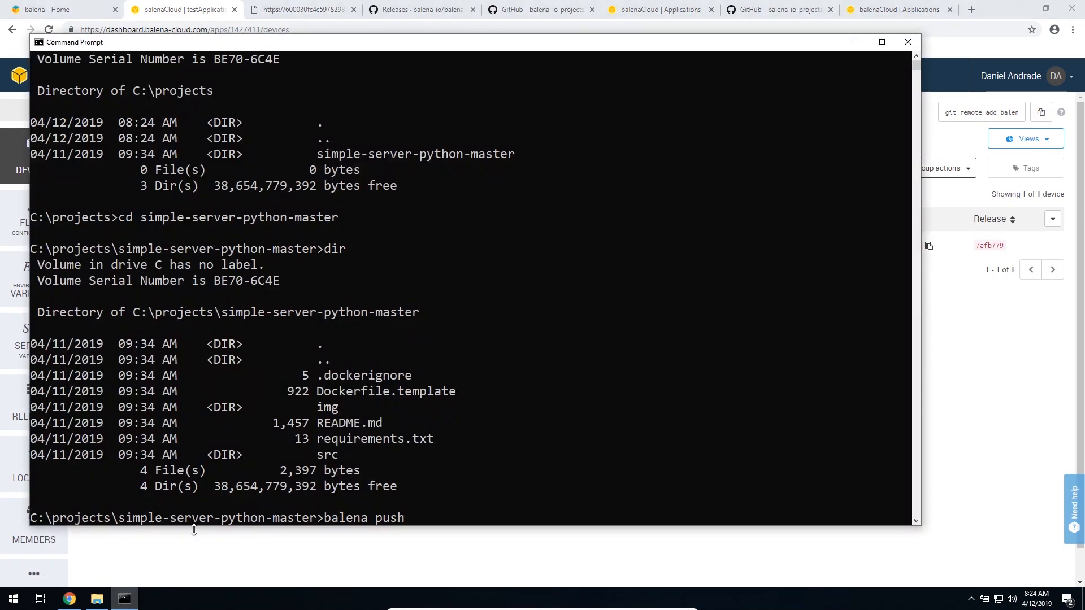
{"action": "type", "text": "test"}
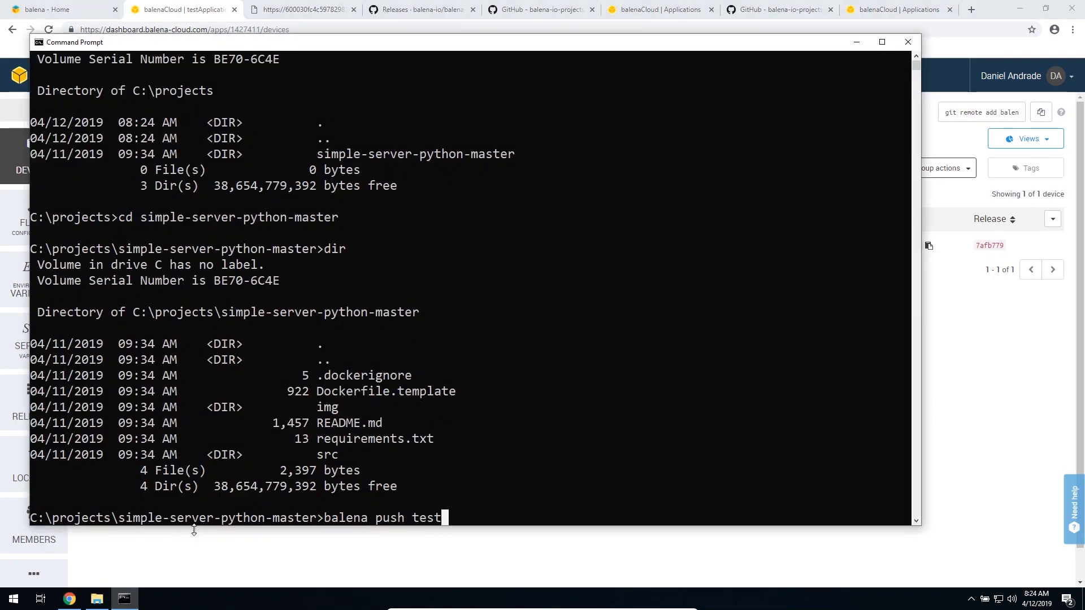
{"action": "type", "text": "Application"}
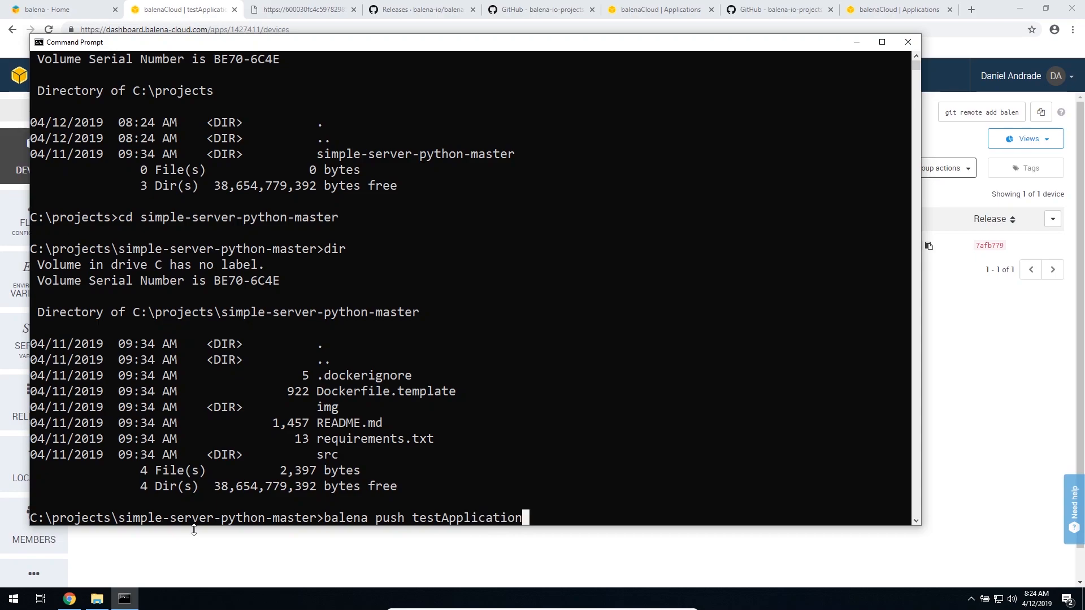